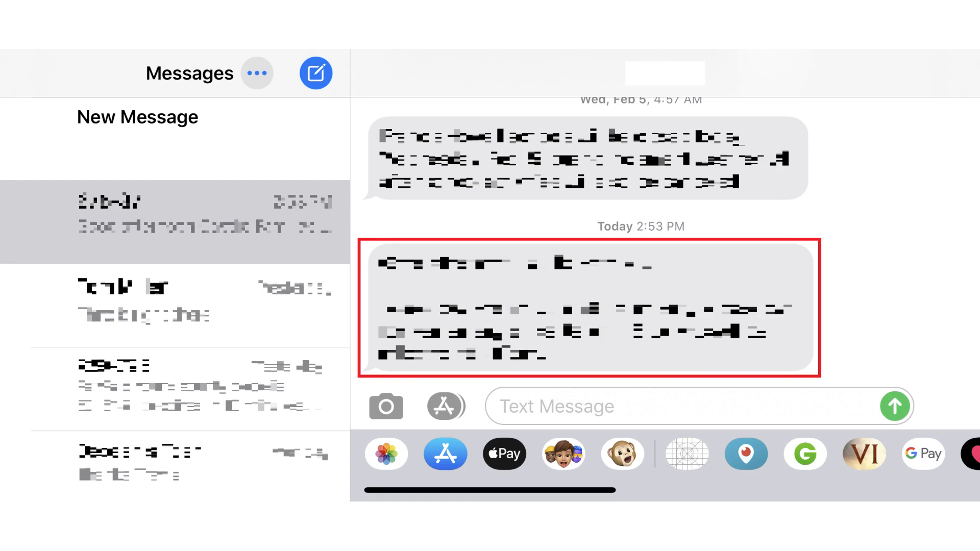
- Long-press the latest message and choose More… to start selecting messages
{"action": "left_click", "coordinate": [588, 307]}
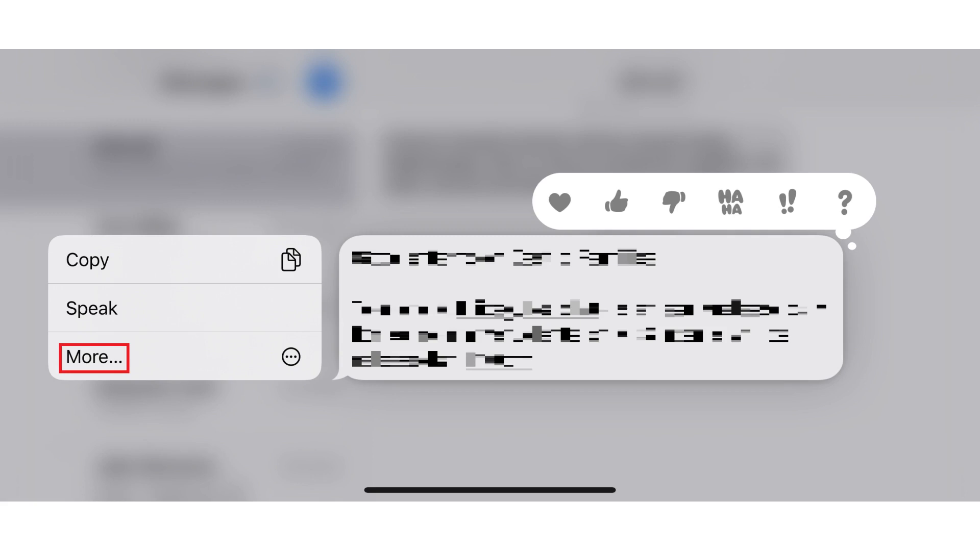
{"action": "left_click", "coordinate": [93, 356]}
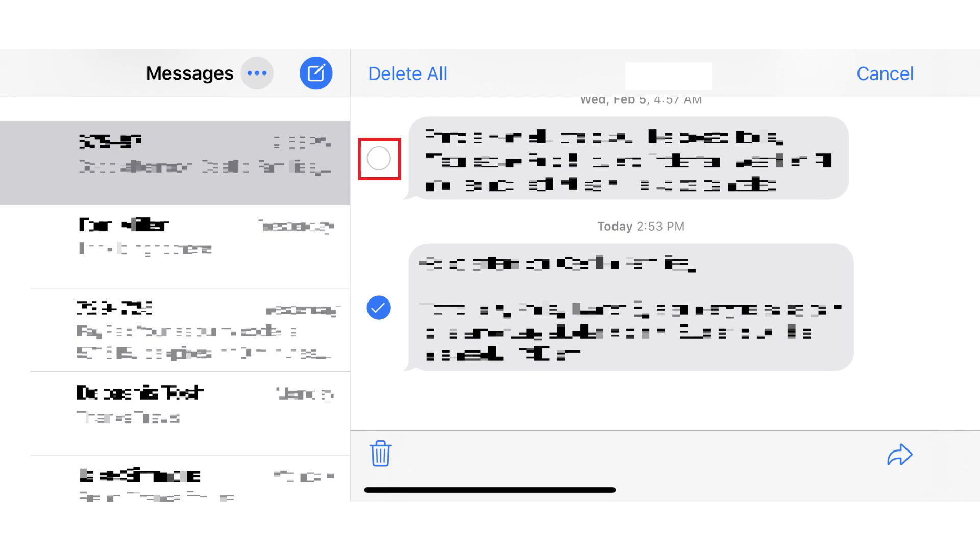
- Select the earlier message too so both messages are marked for forwarding
{"action": "left_click", "coordinate": [378, 159]}
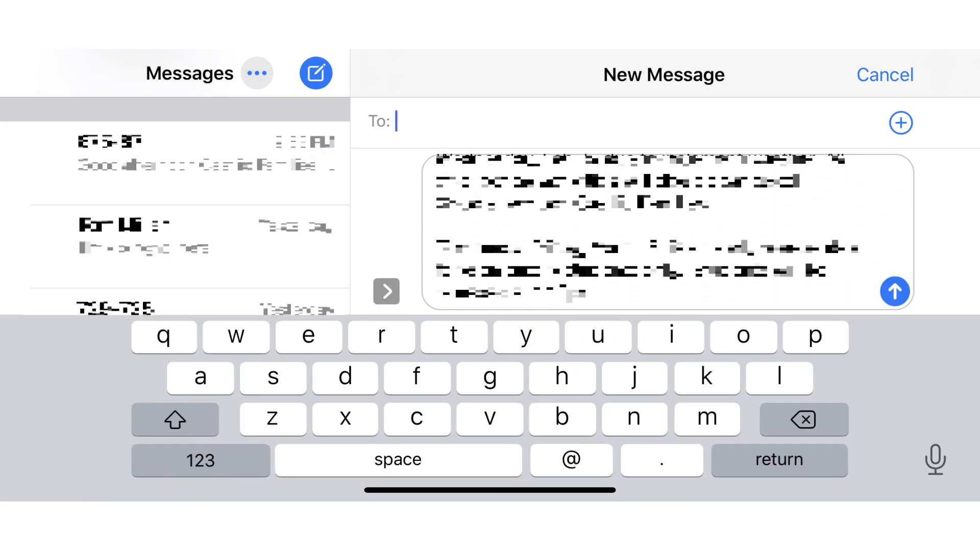
{"action": "left_click", "coordinate": [662, 231]}
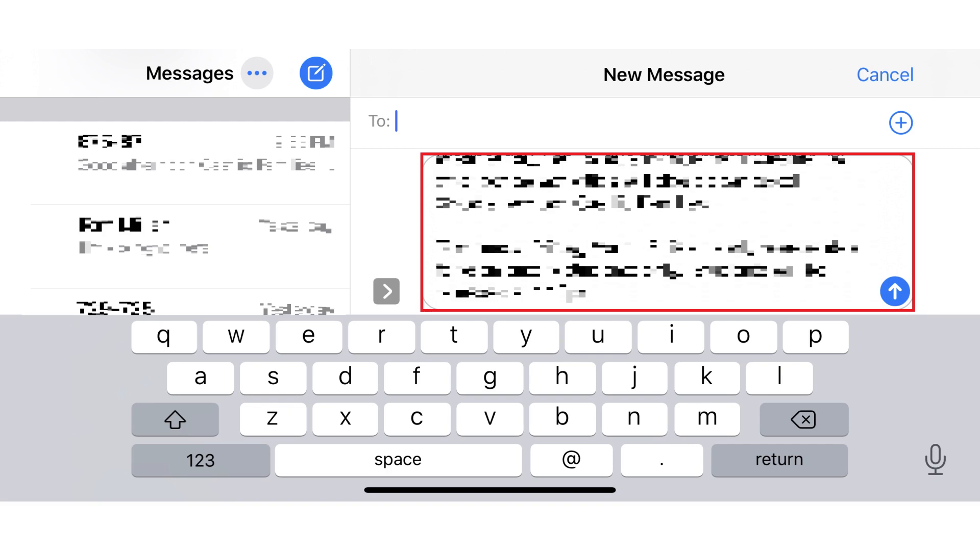